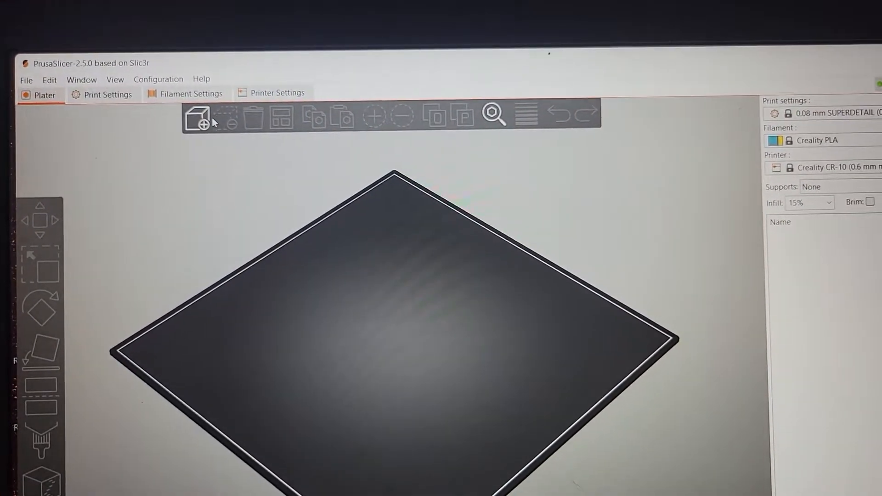
Import the polysculpt creature trash table STL from Downloads onto the plate.
left_click(200, 121)
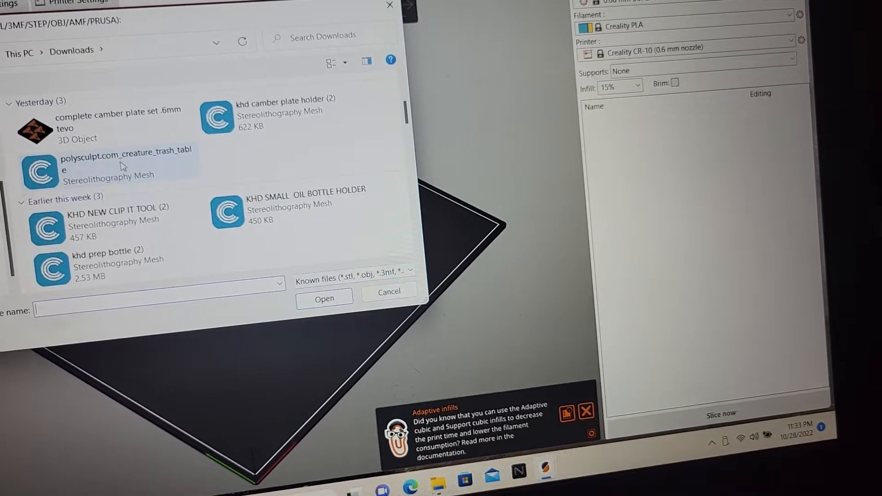
left_click(121, 165)
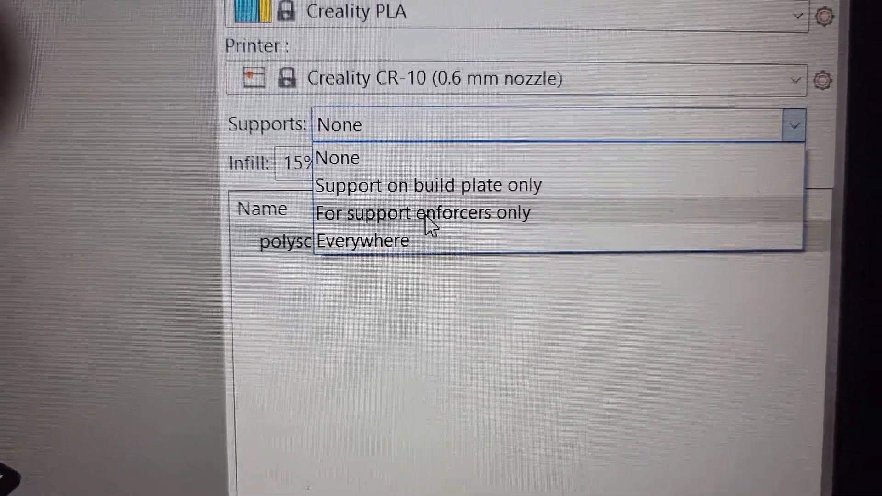
Set Supports to Everywhere and accept enabling bridging-perimeter detection.
left_click(362, 241)
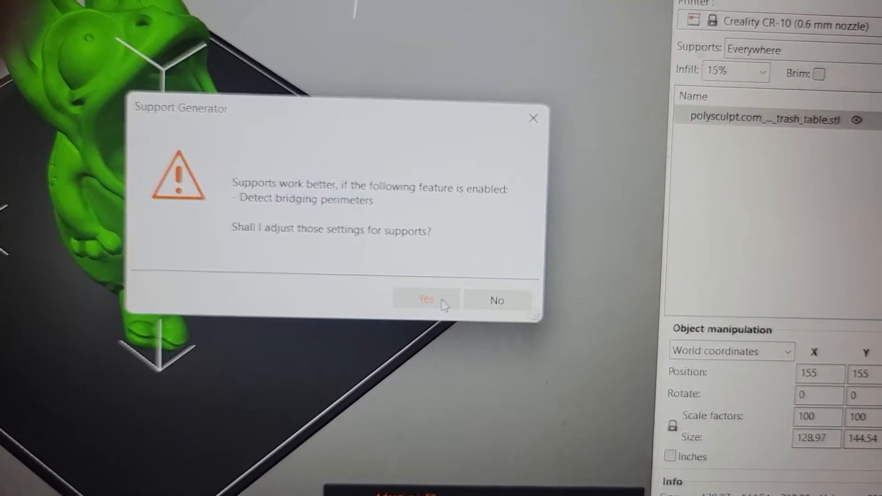
left_click(424, 299)
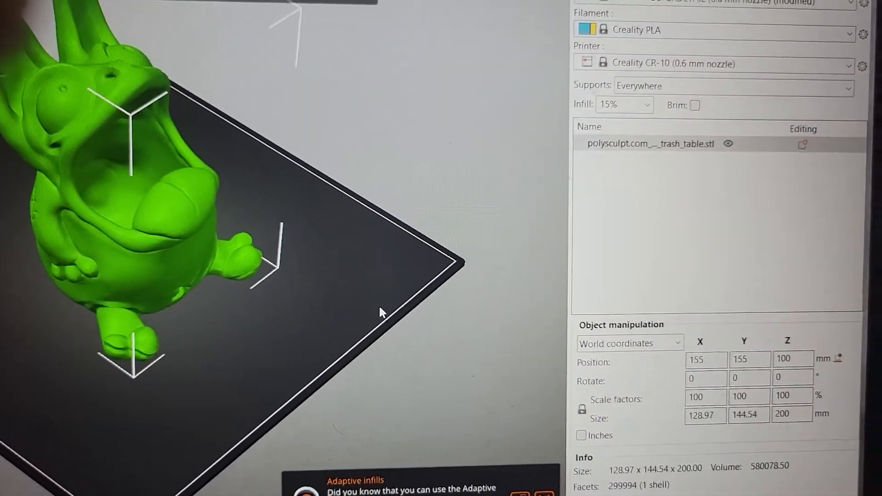
left_click(643, 105)
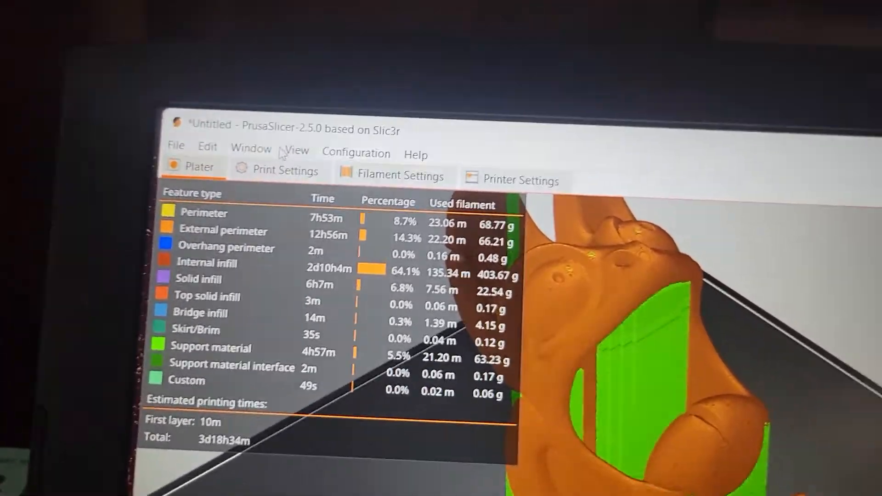
Show the Support material page of Print Settings for overhang threshold and first layer density.
left_click(279, 171)
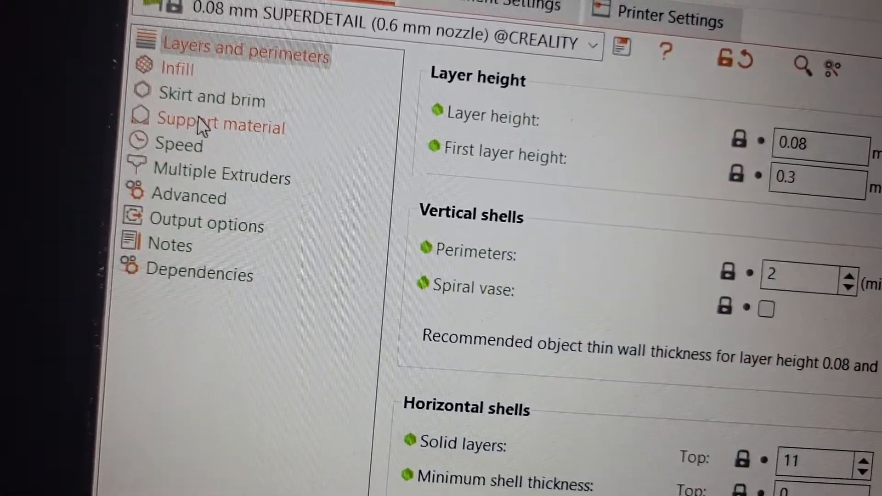
left_click(219, 125)
type("10")
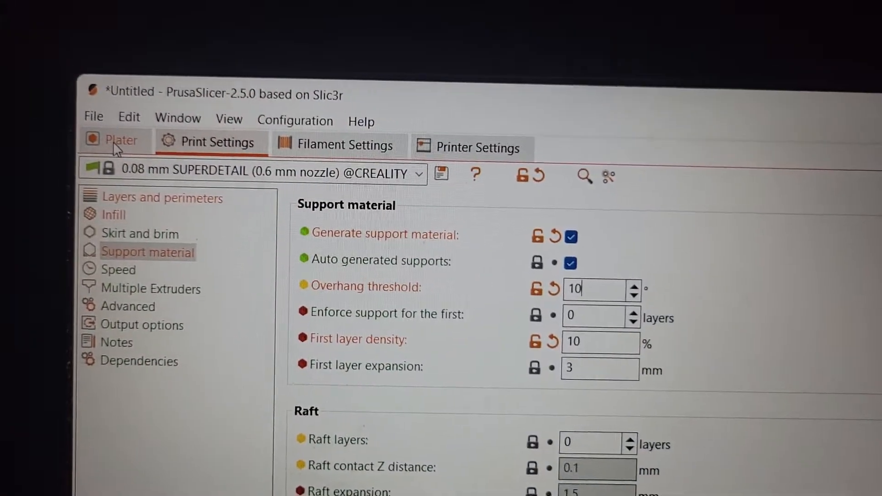
Return to the Plater and re-slice the model with the new support settings.
left_click(121, 140)
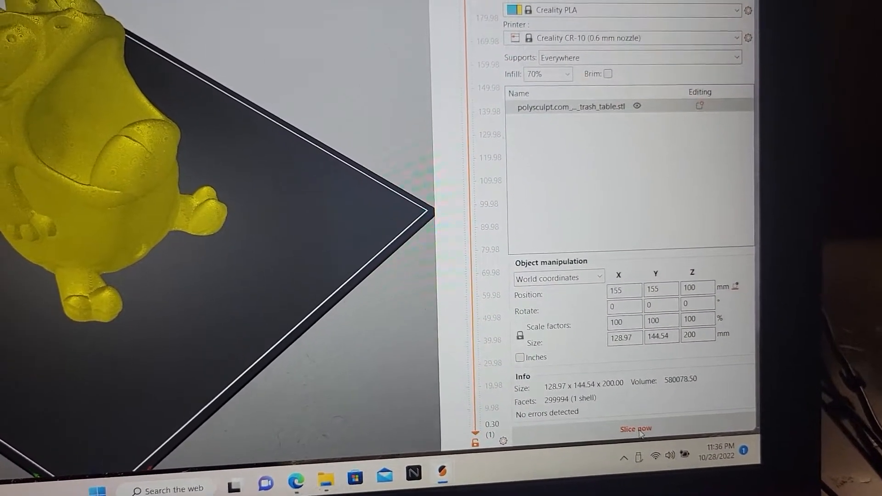
left_click(635, 429)
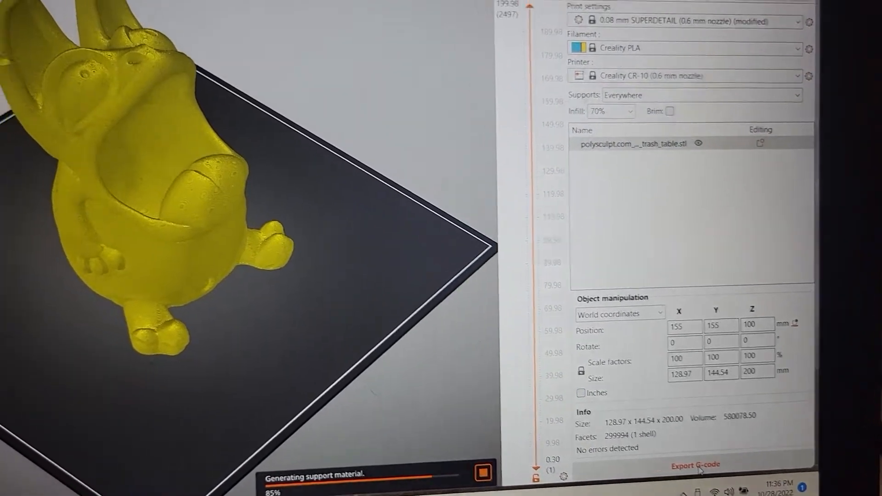